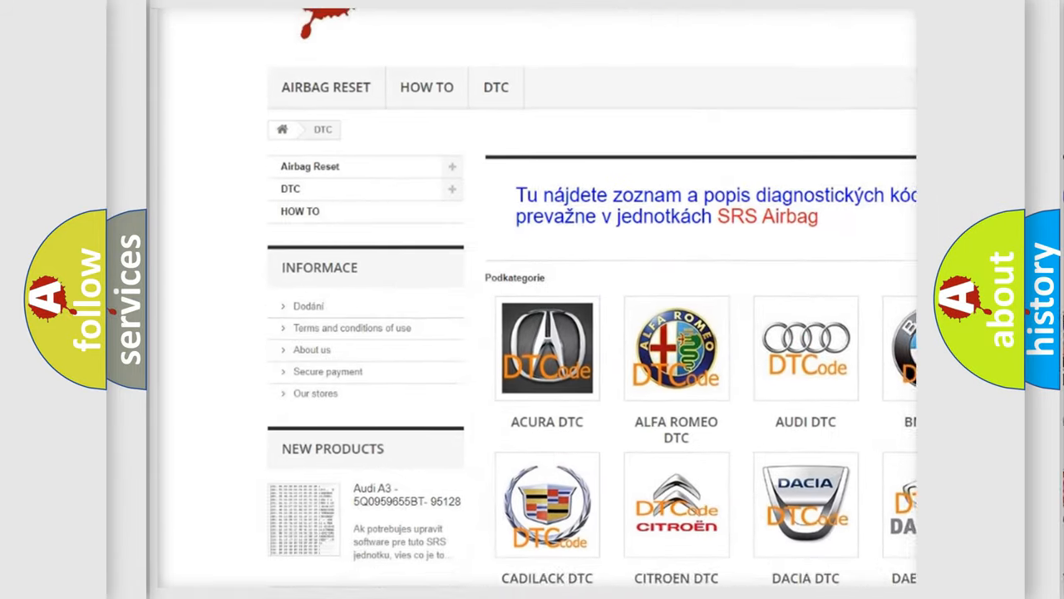
scroll(down, 3)
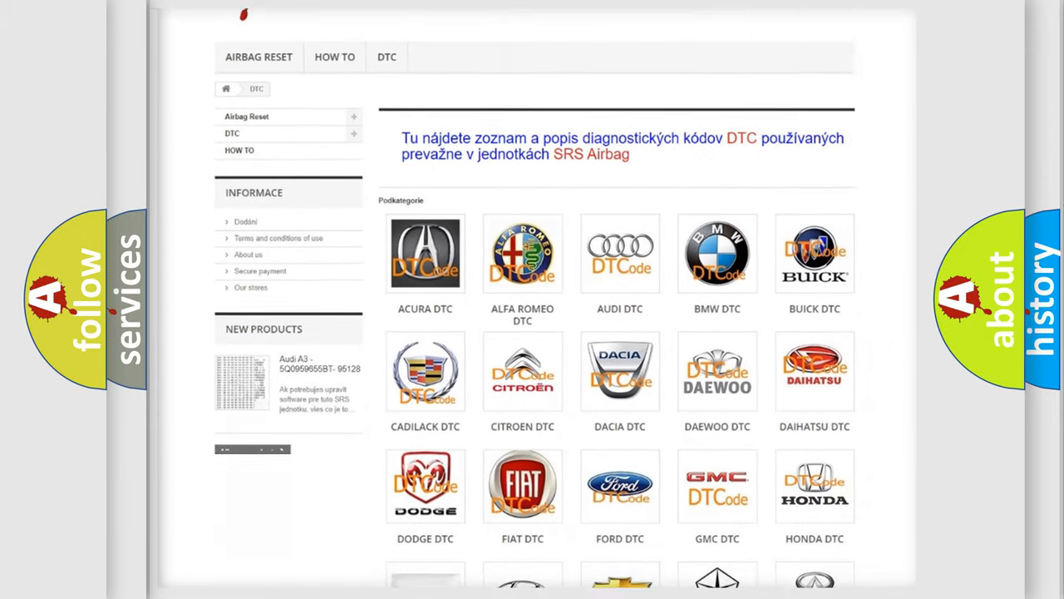
scroll(down, 3)
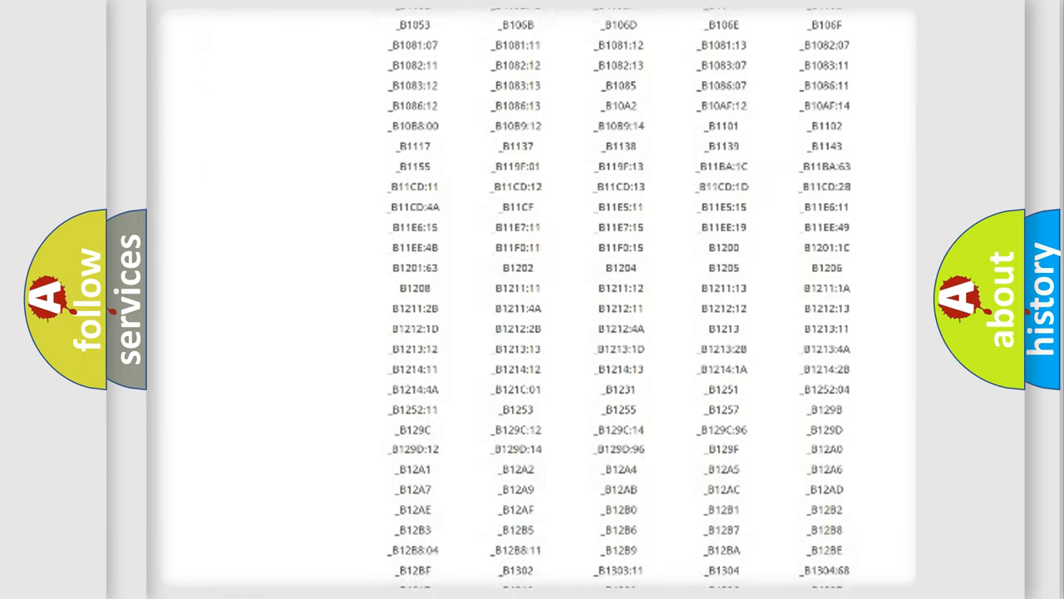
scroll(down, 3)
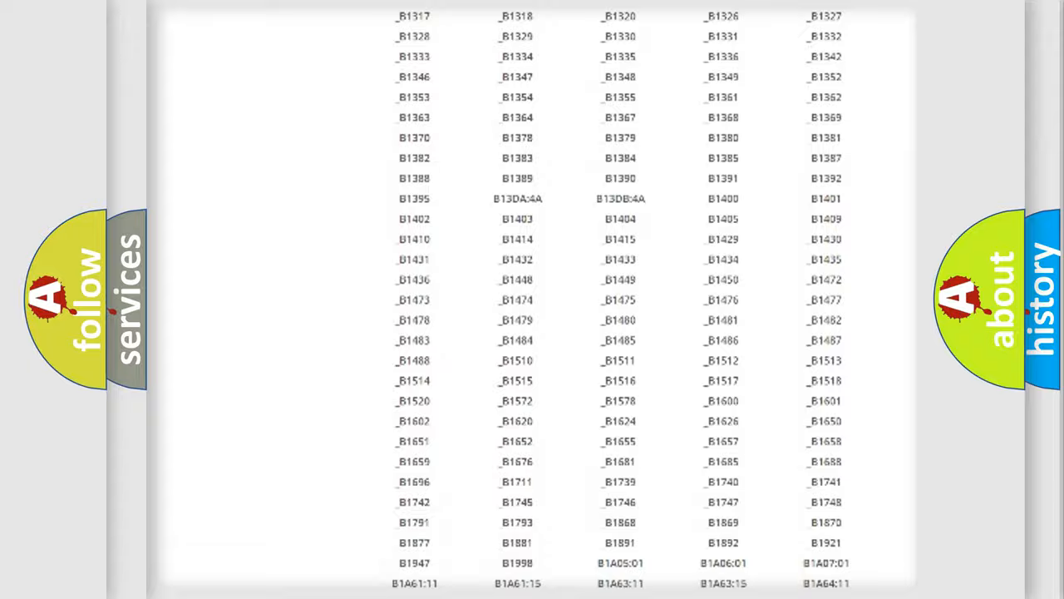